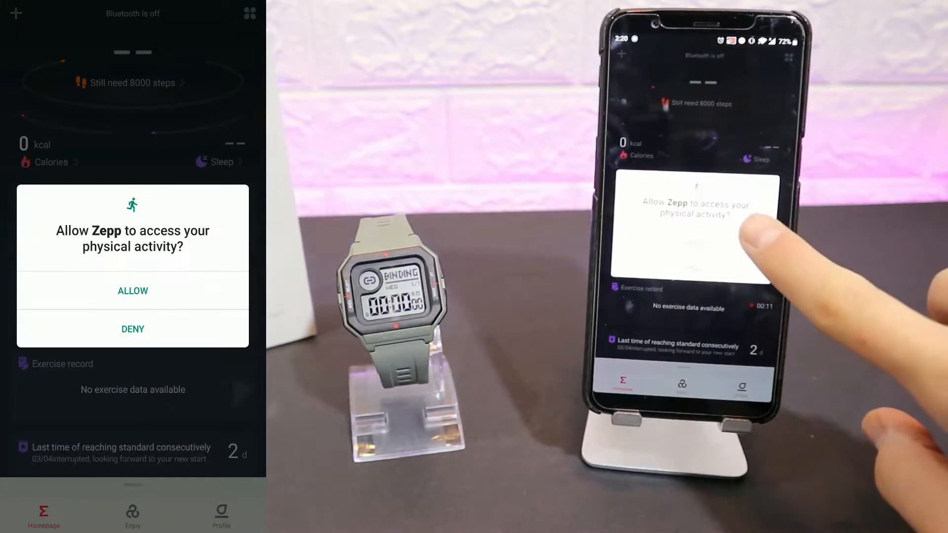
Allow physical-activity access, then go through the Enjoy tab to the Profile page
left_click(132, 291)
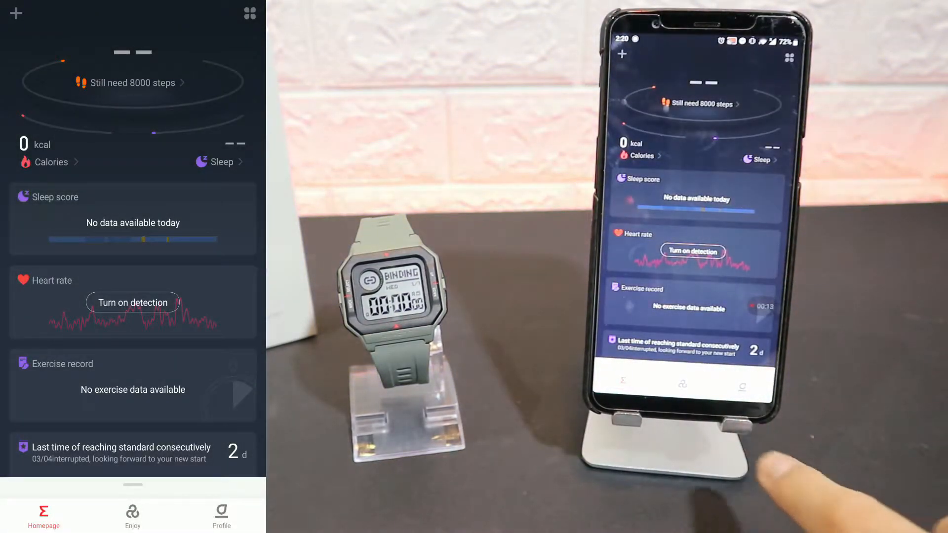
left_click(132, 516)
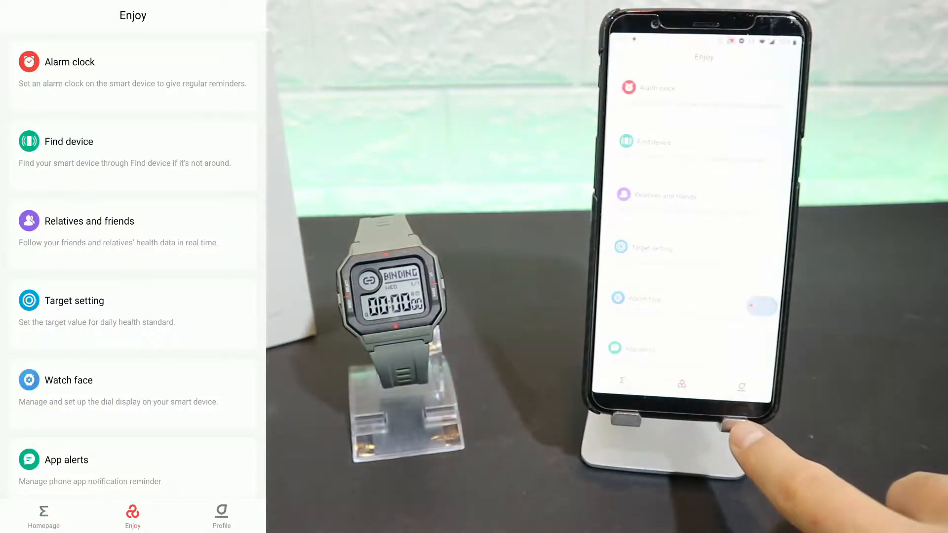
left_click(221, 516)
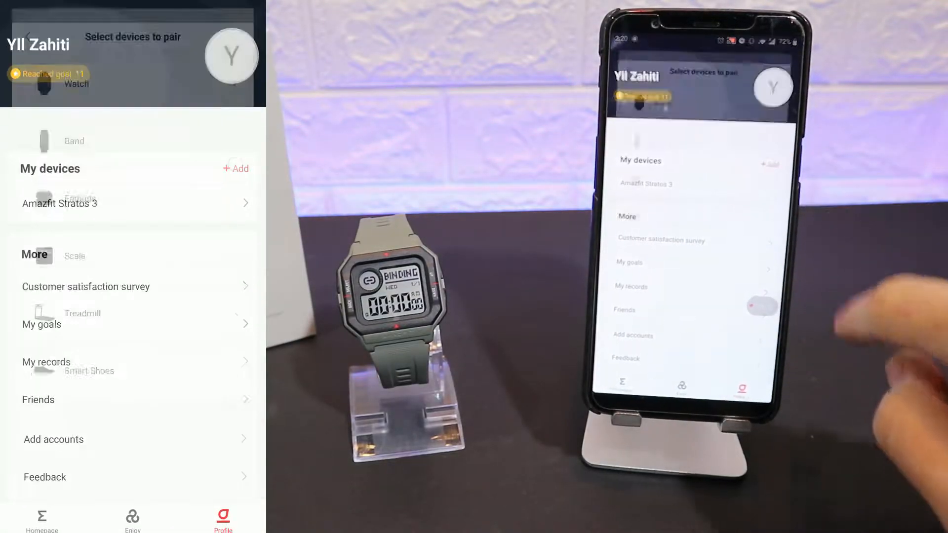
Add a new device, choosing 'Watch without a QR code', and follow pairing to the activation prompt
left_click(235, 168)
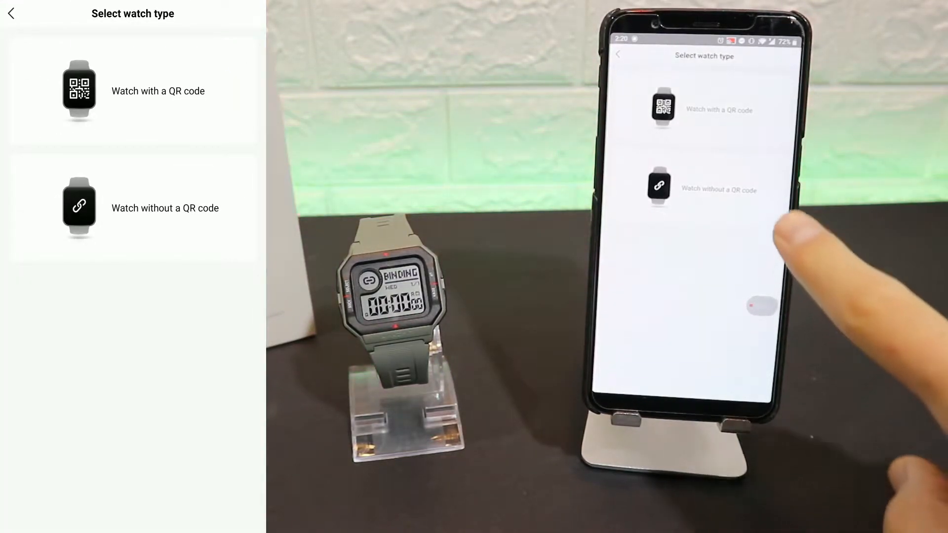
left_click(658, 190)
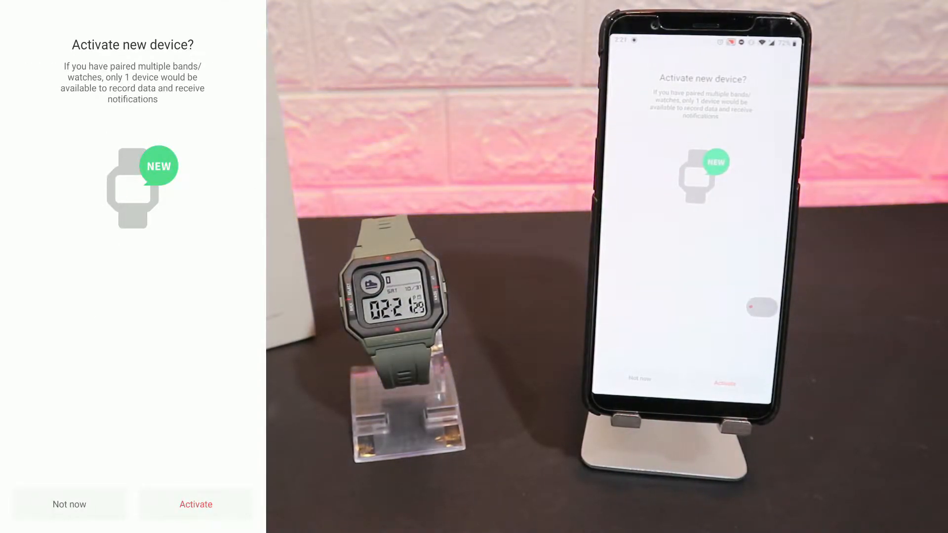
Activate the Amazfit Neo, agreeing to stop the Stratos 3, and acknowledge the success message
left_click(196, 504)
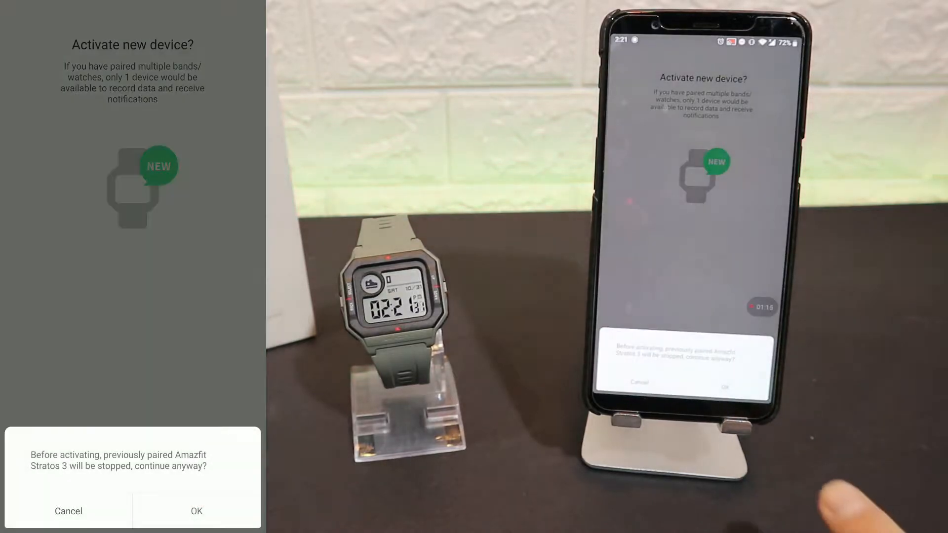
left_click(196, 510)
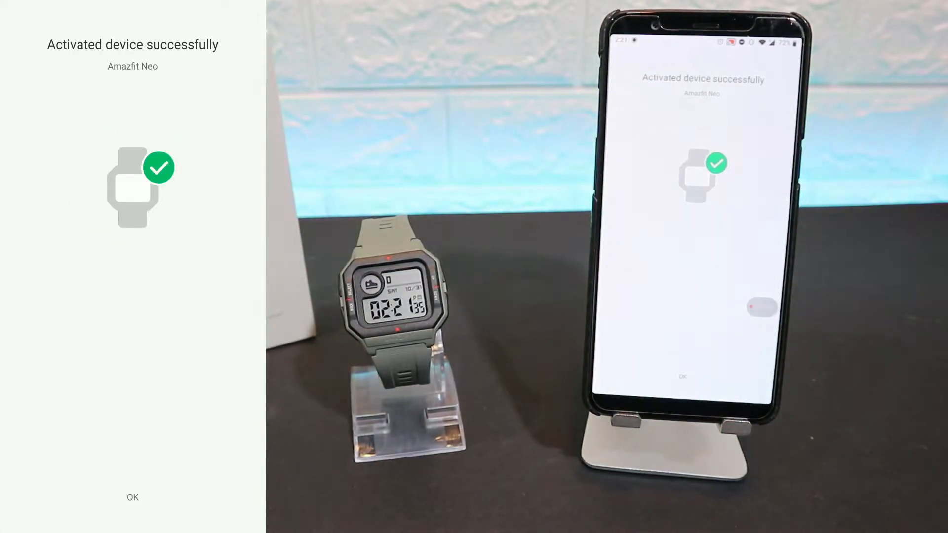
left_click(682, 376)
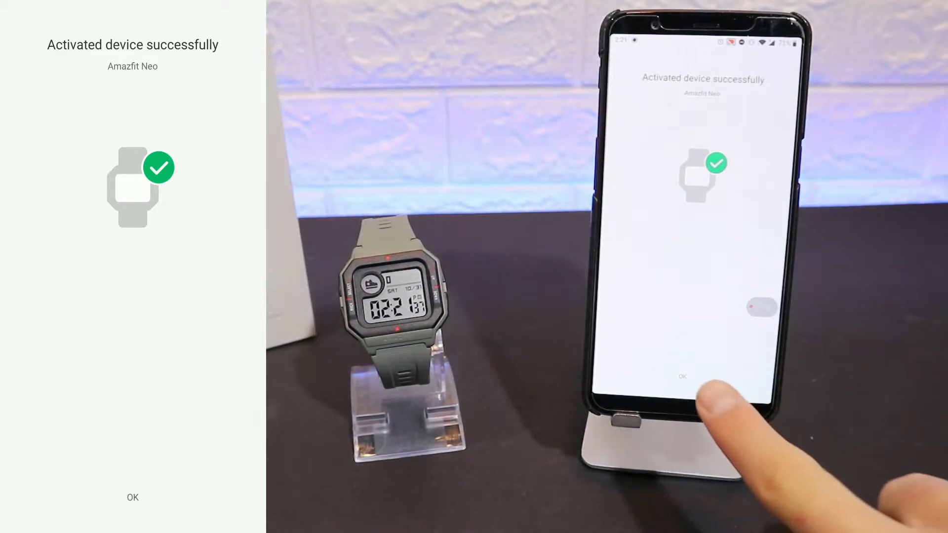
left_click(682, 376)
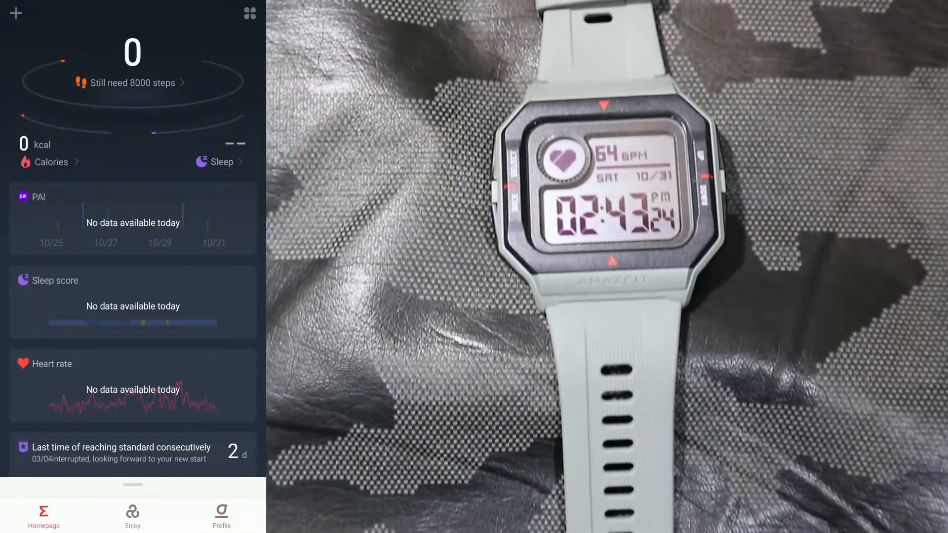
left_click(43, 161)
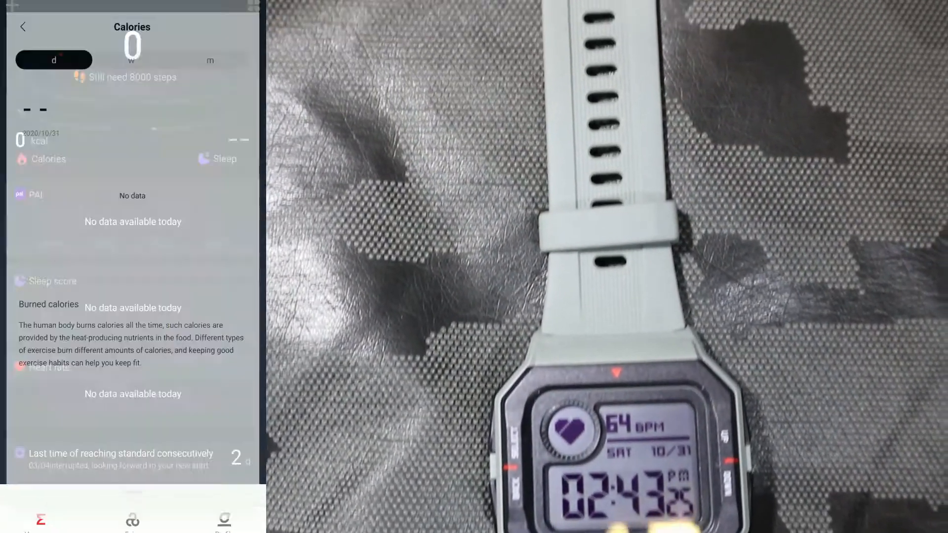
left_click(214, 50)
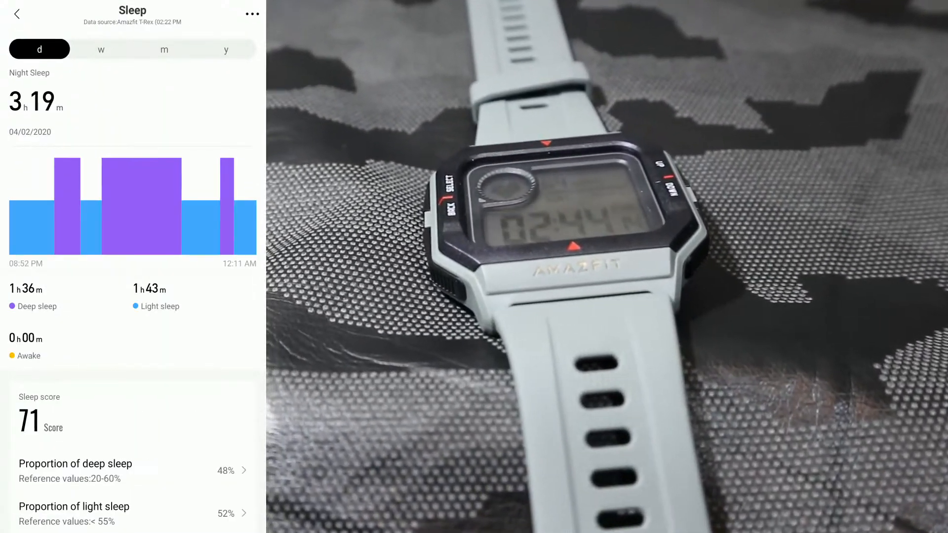
left_click(225, 49)
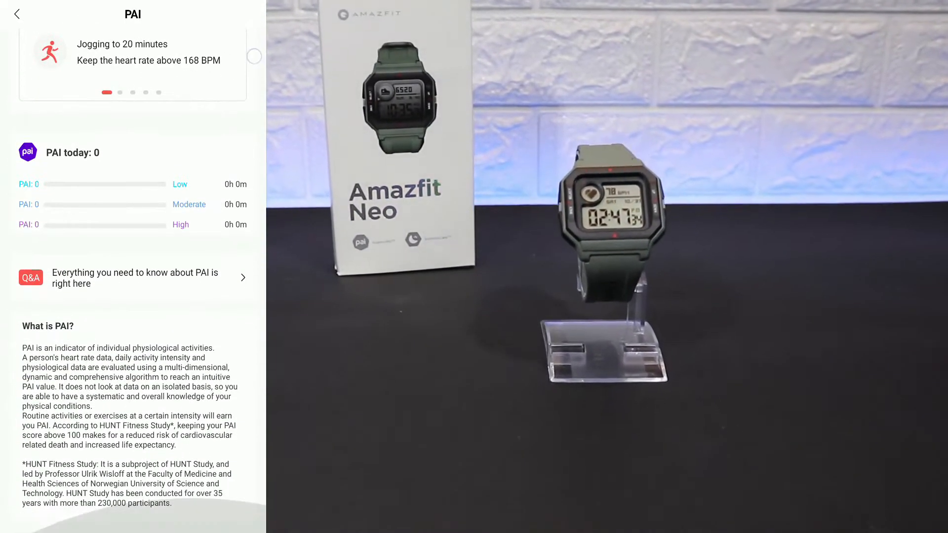
left_click(17, 13)
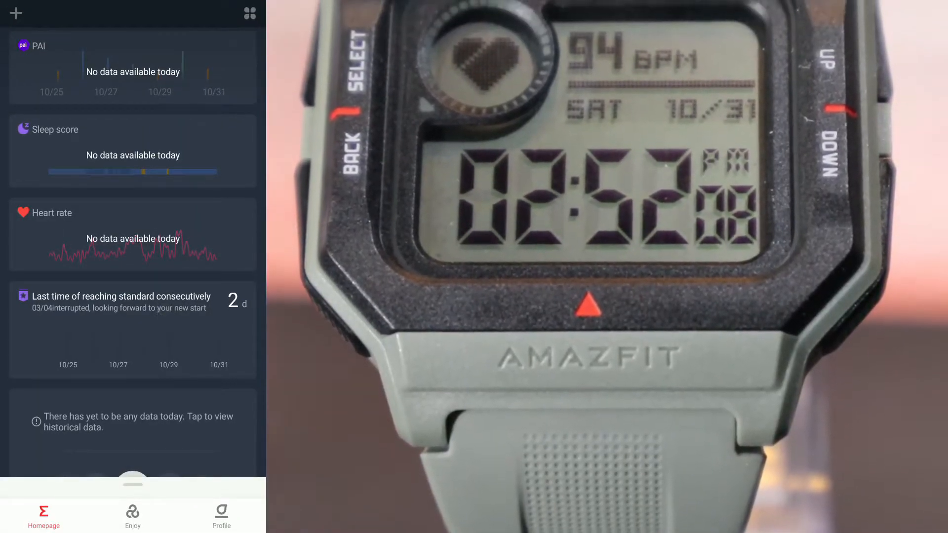
From the homepage Tools panel, bring up the watch's Incoming call alert settings
left_click(120, 302)
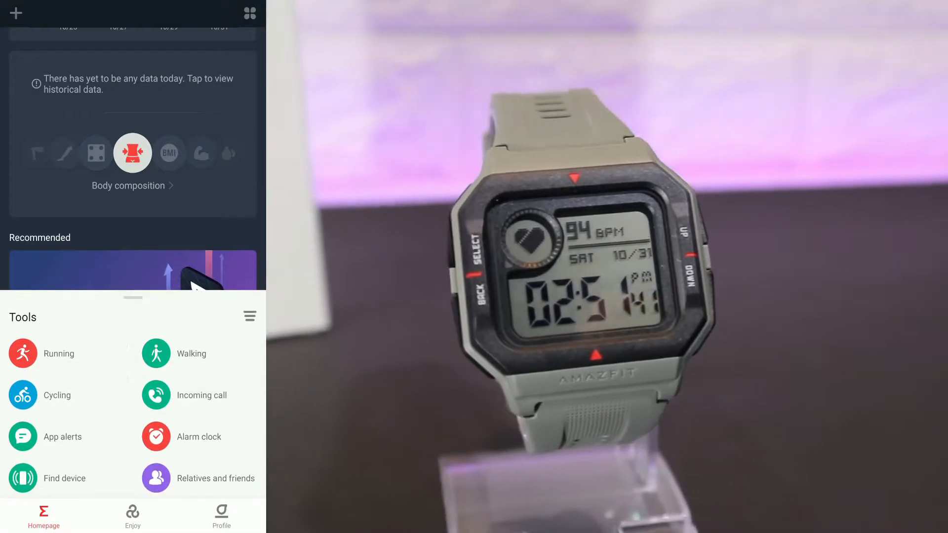
left_click(132, 516)
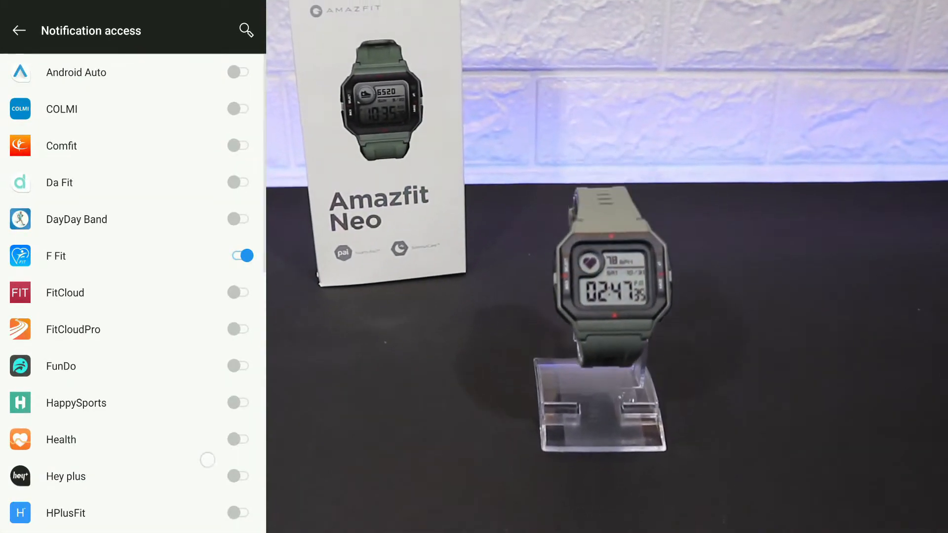
scroll("down", 3)
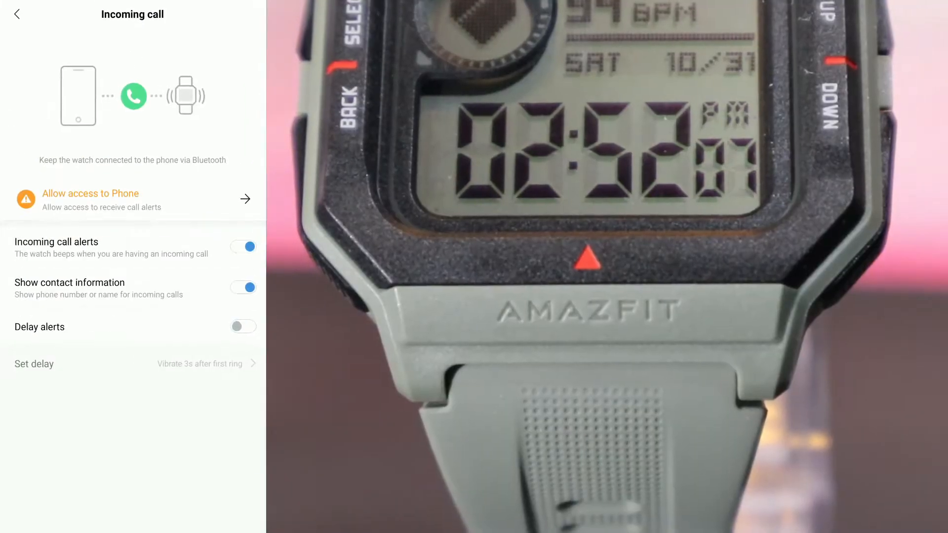
Return to the watch's notification settings and review the Incoming SMS alert page
left_click(23, 25)
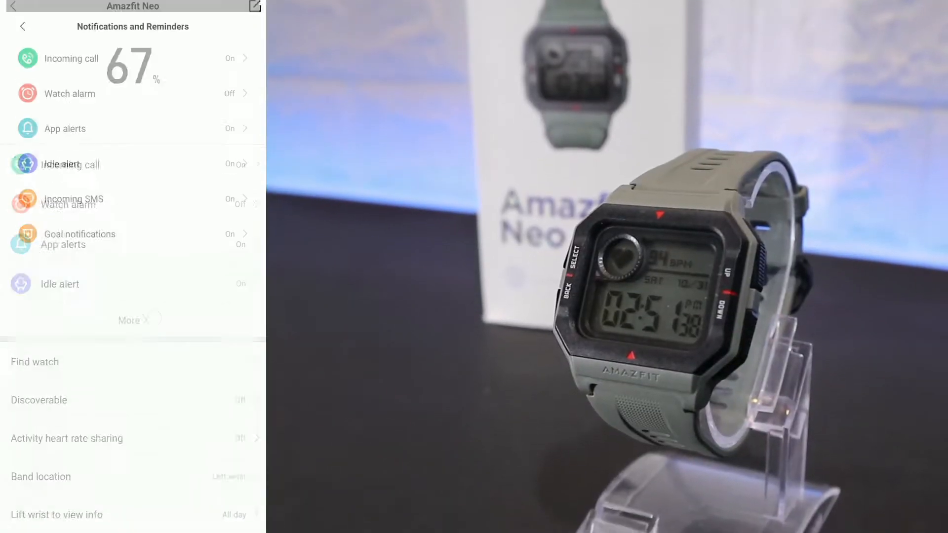
left_click(72, 200)
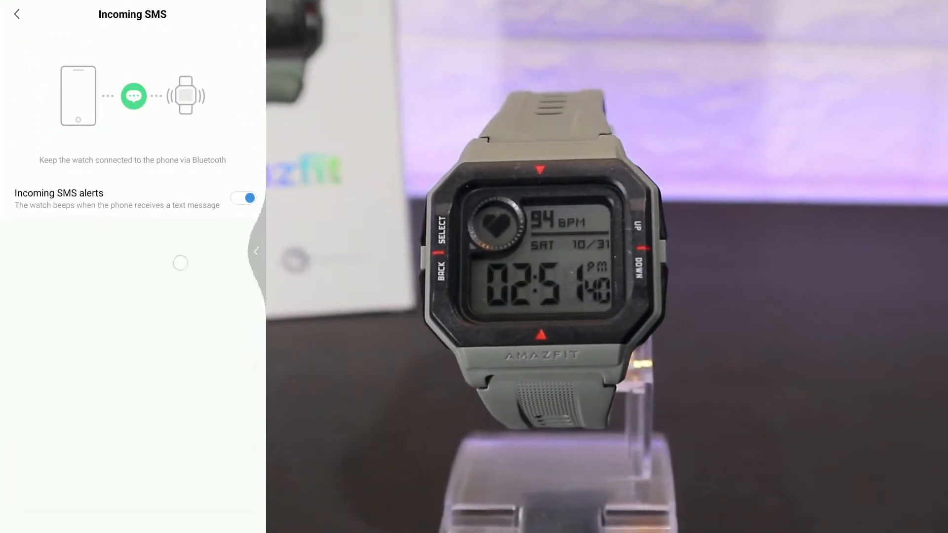
left_click(17, 13)
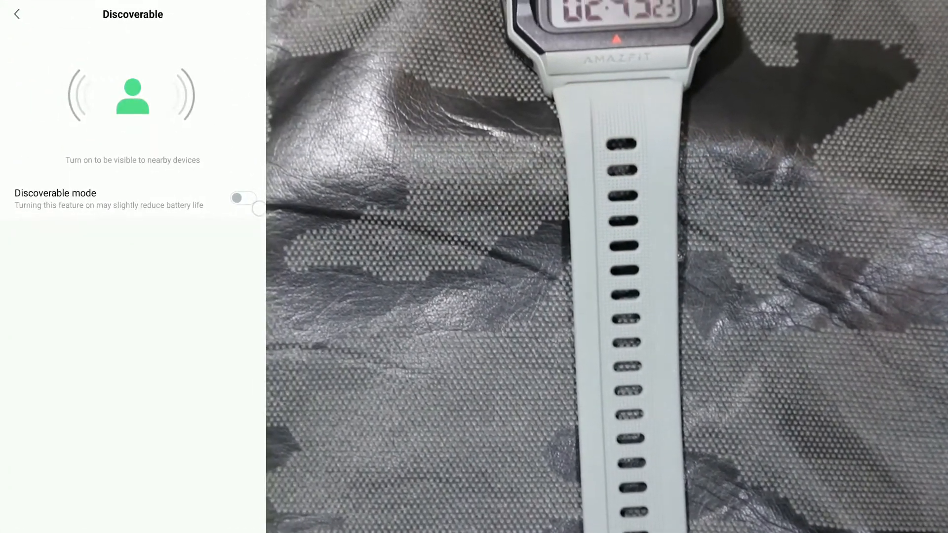
Review band location, keeping the watch on the left wrist, and scroll the remaining settings
left_click(17, 13)
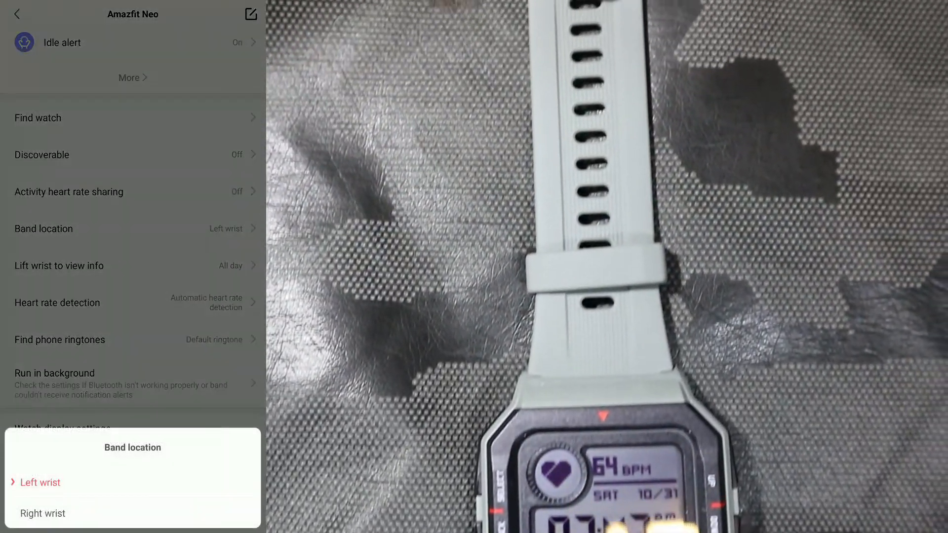
left_click(59, 340)
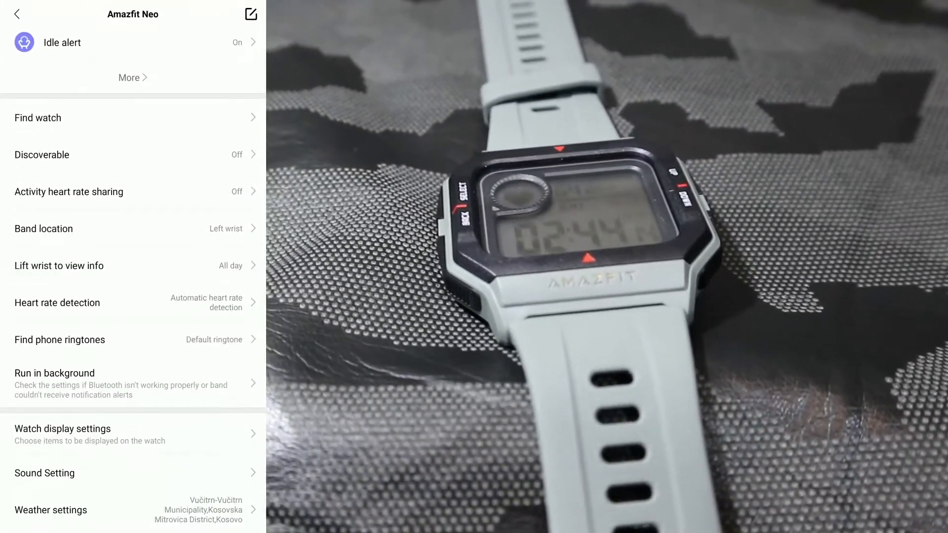
scroll("down", 3)
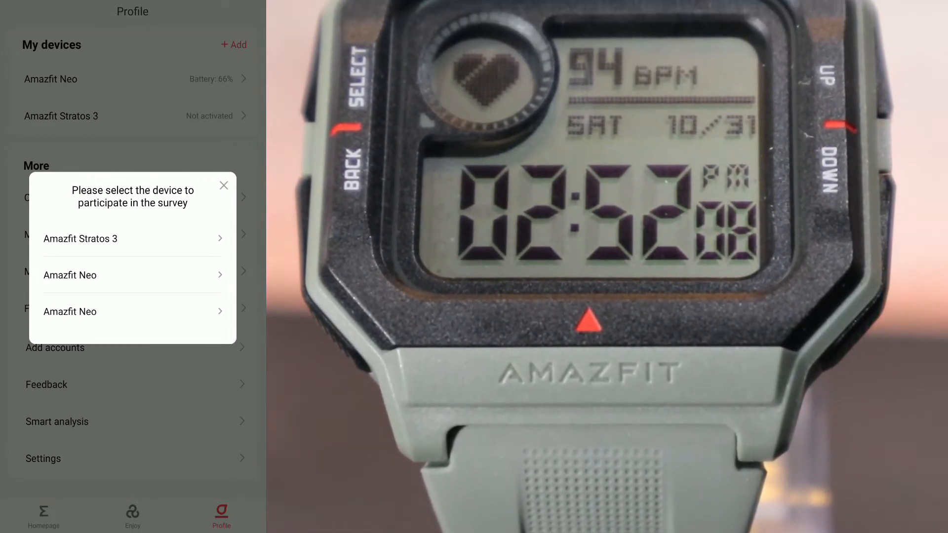
Dismiss the survey picker, glance at the app Settings page, and return to the homepage
left_click(223, 186)
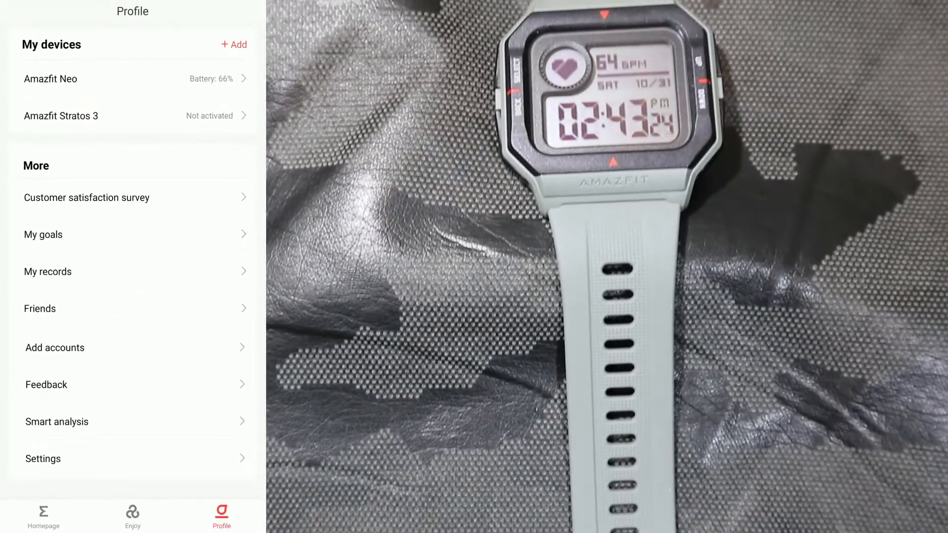
left_click(43, 458)
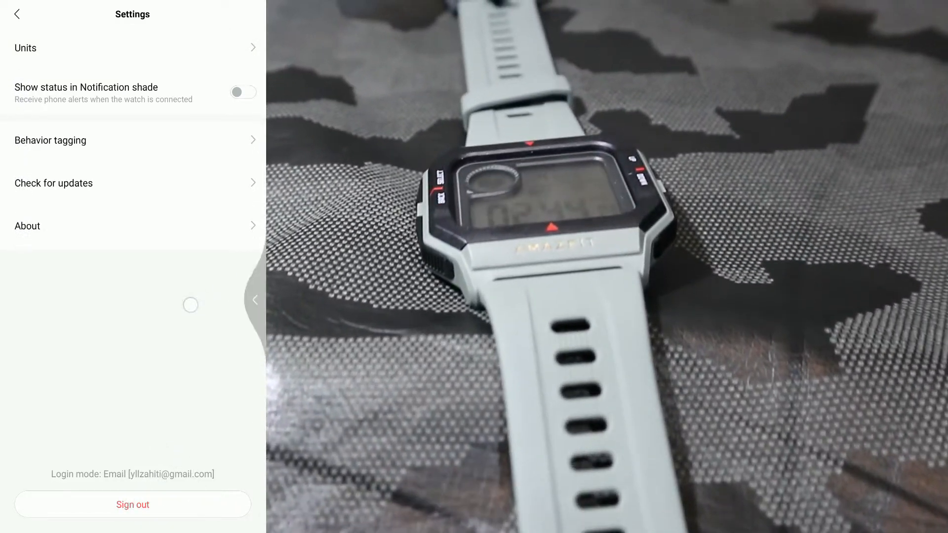
left_click(17, 14)
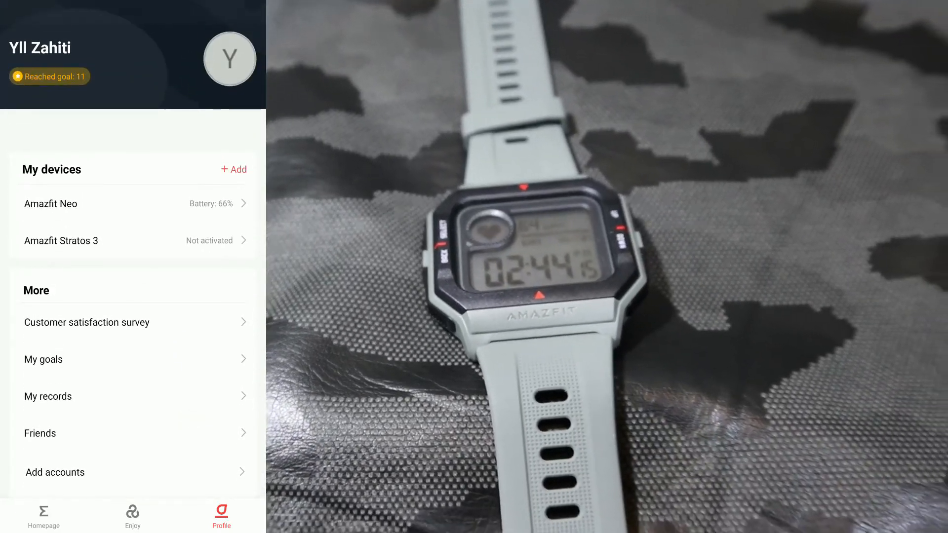
left_click(43, 516)
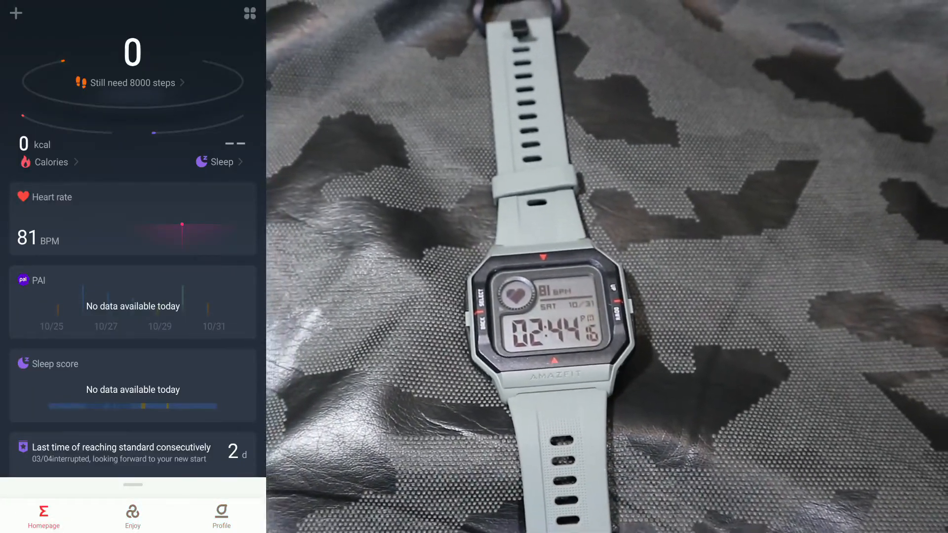